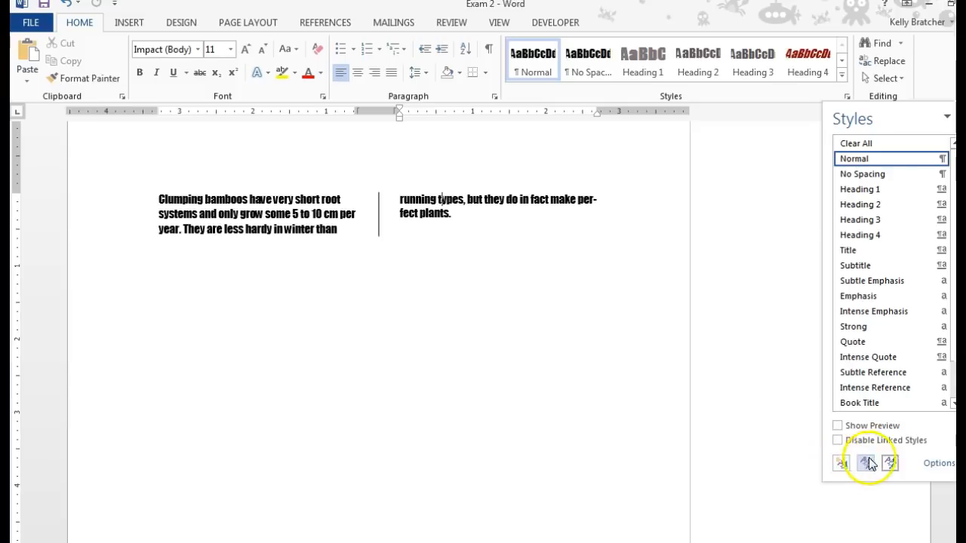
Reach the Organizer from Manage Styles and close the Exam 2 document in its pane.
left_click(890, 462)
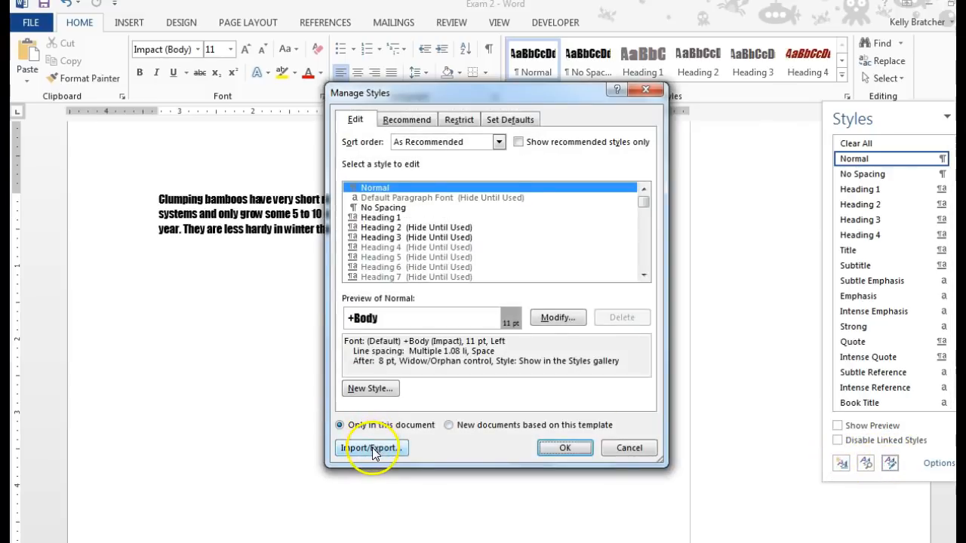
left_click(370, 447)
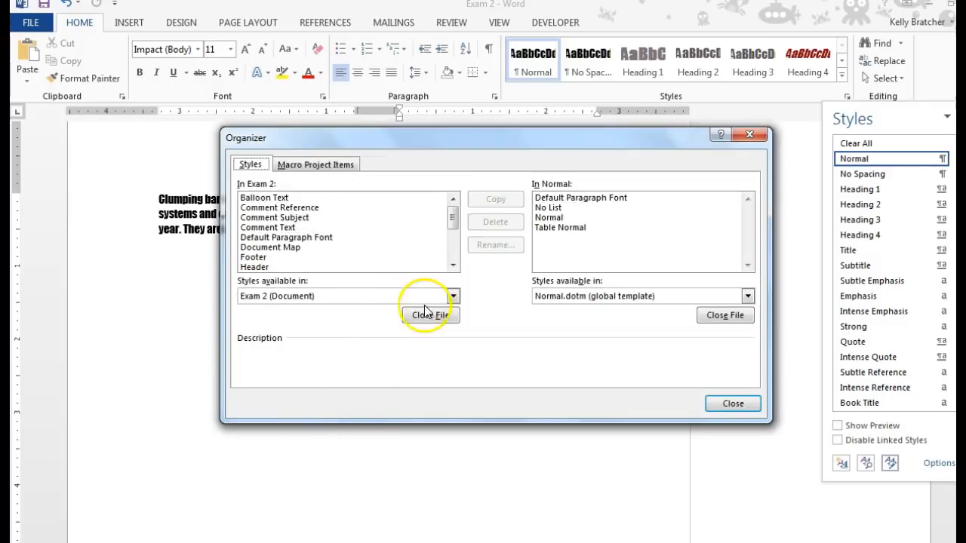
left_click(452, 295)
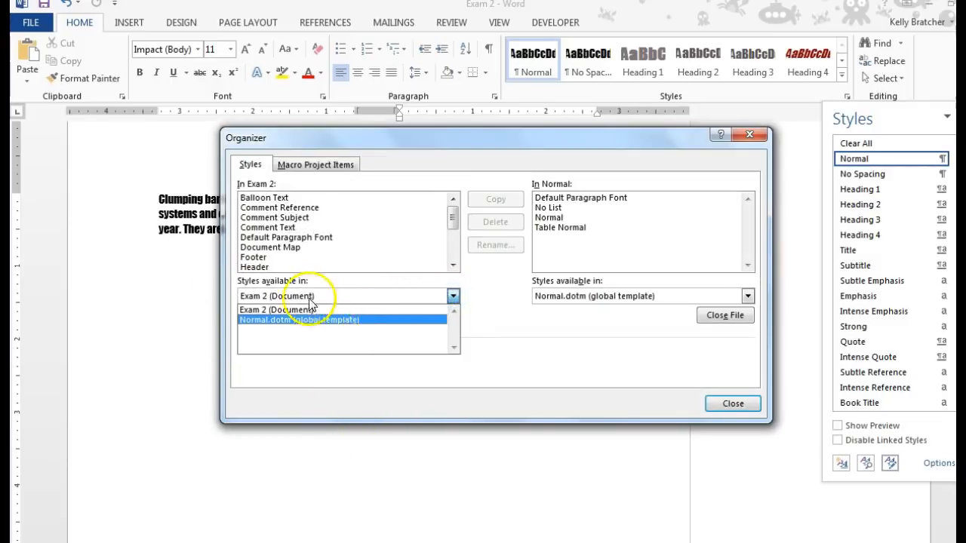
left_click(278, 309)
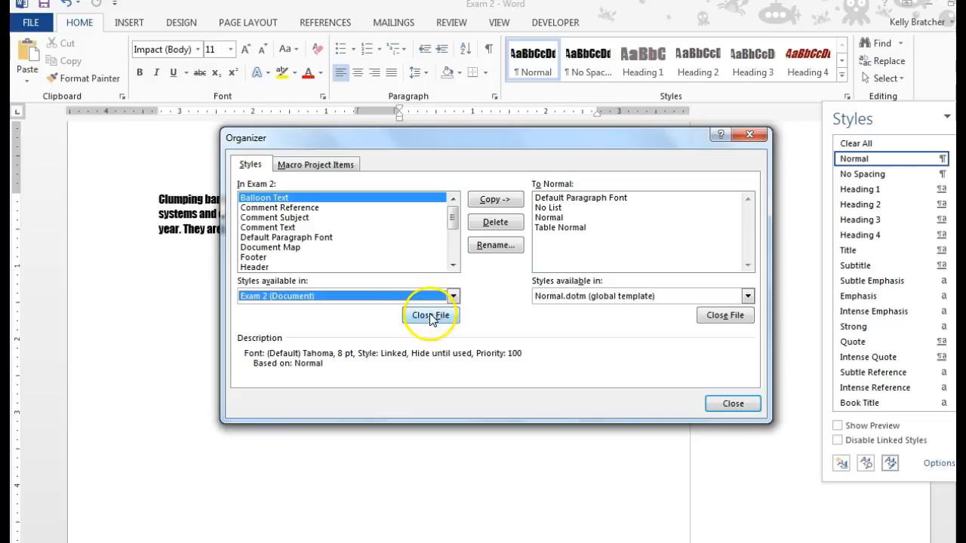
left_click(430, 316)
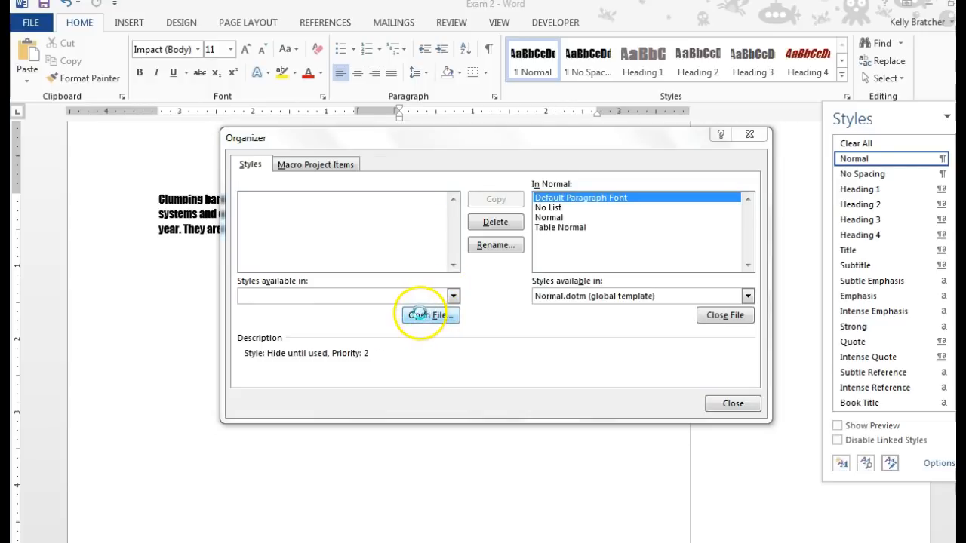
Load the Exam 2a template from the H: drive into the organizer.
left_click(429, 315)
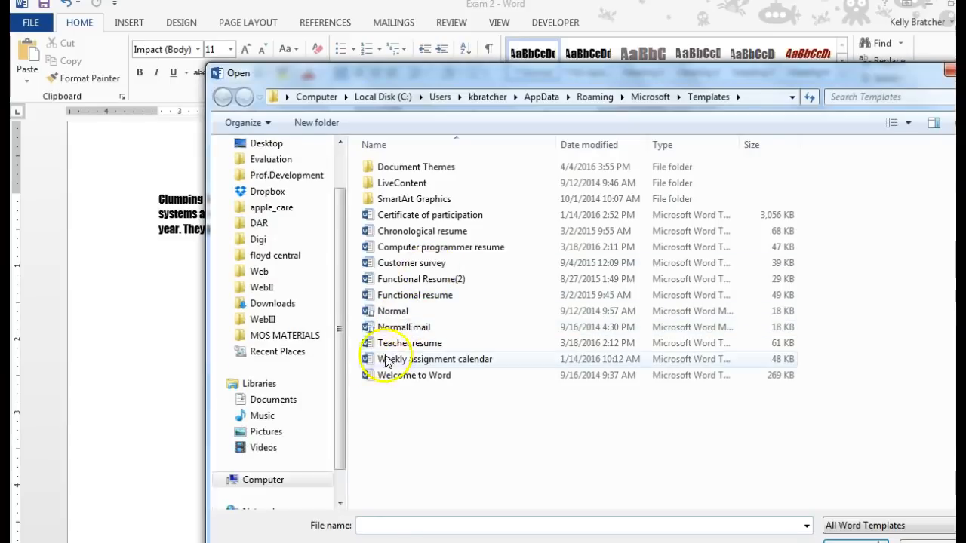
left_click(290, 416)
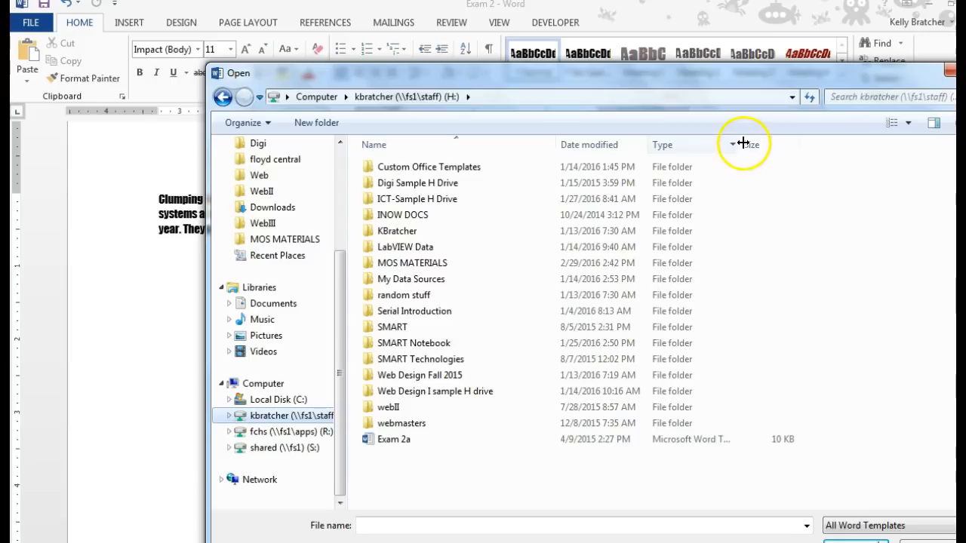
left_click(394, 439)
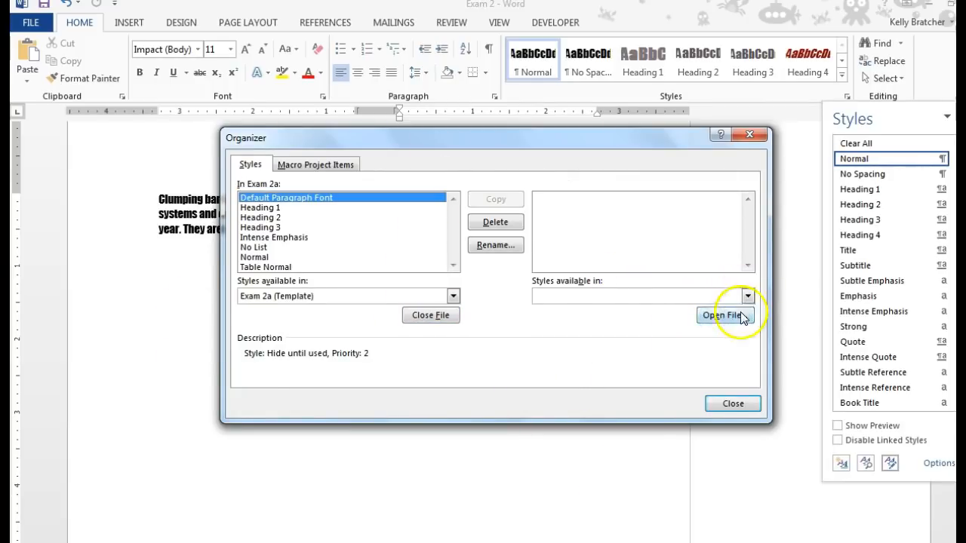
Load the Exam 2 document into the right-hand organizer pane.
left_click(723, 316)
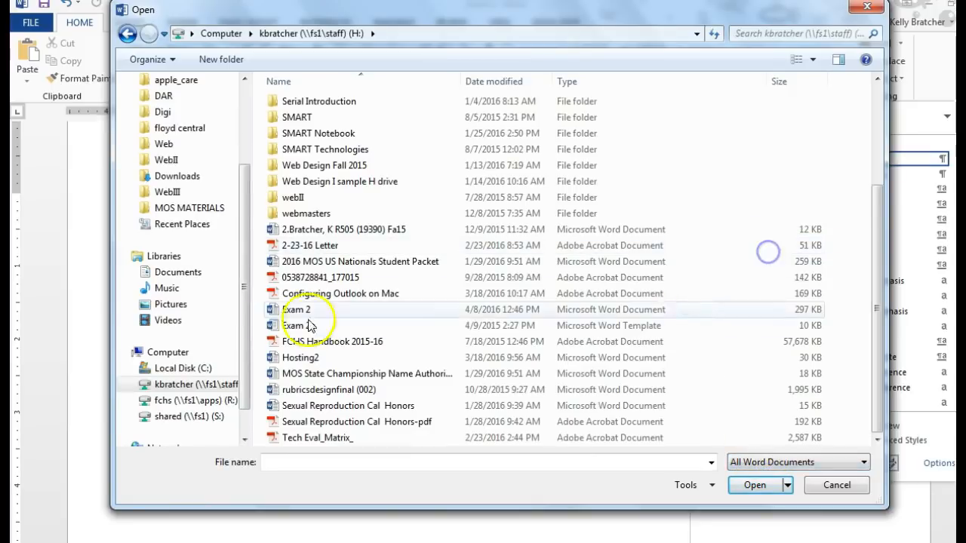
left_click(296, 309)
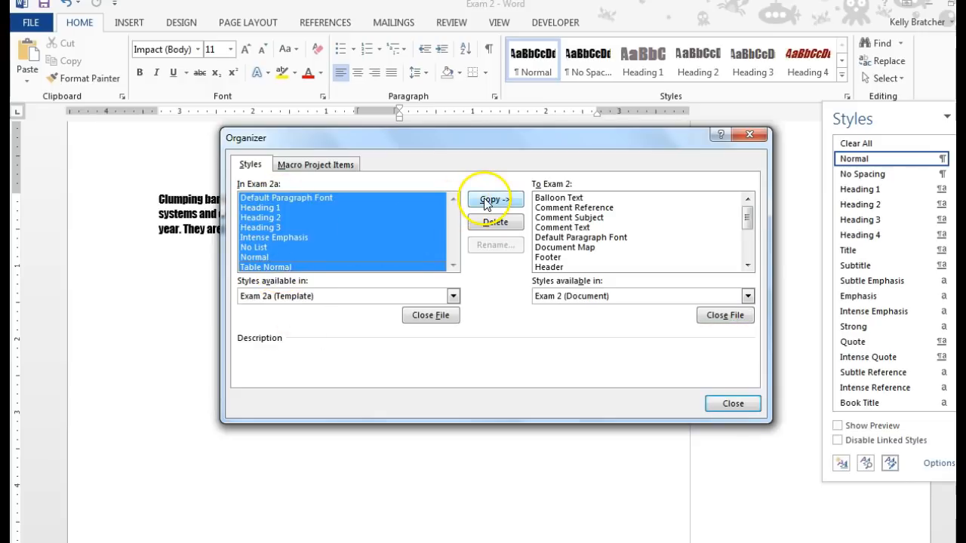
Select Heading 1, Heading 2 and Intense Emphasis in Exam 2a and copy them to Exam 2.
left_click(260, 227)
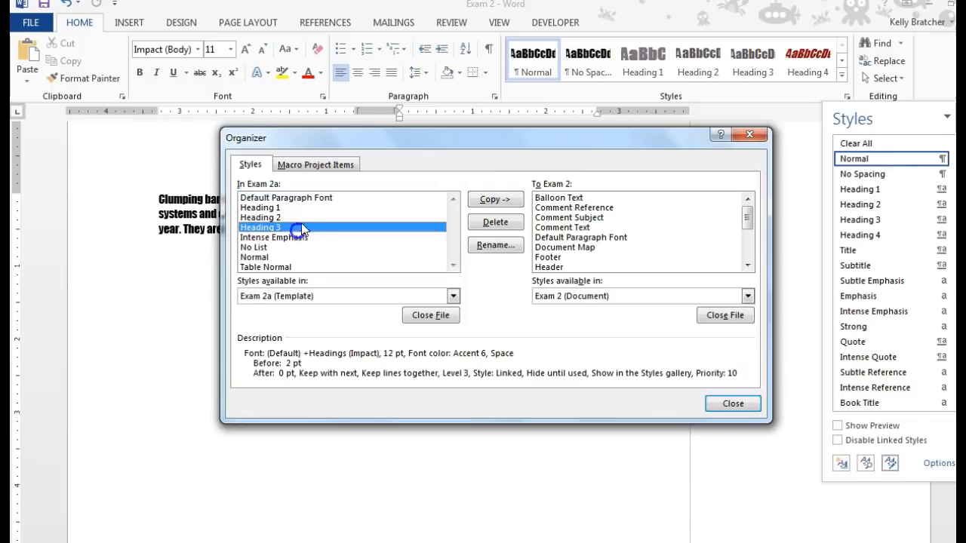
left_click(260, 209)
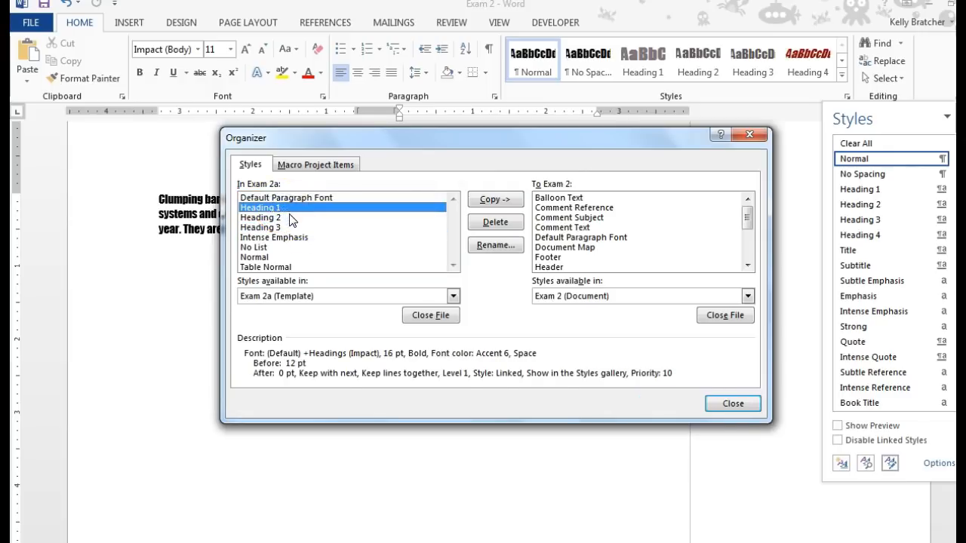
left_click(273, 237)
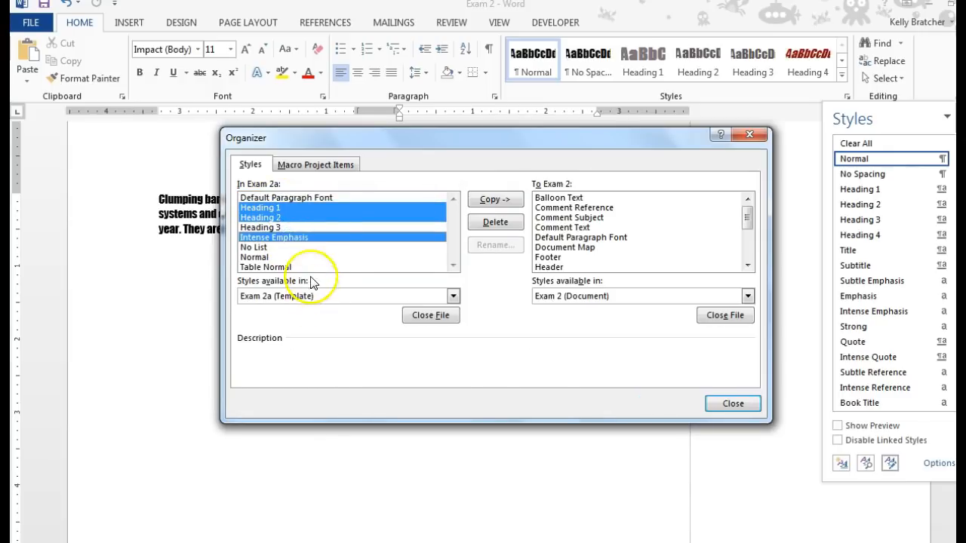
left_click(495, 199)
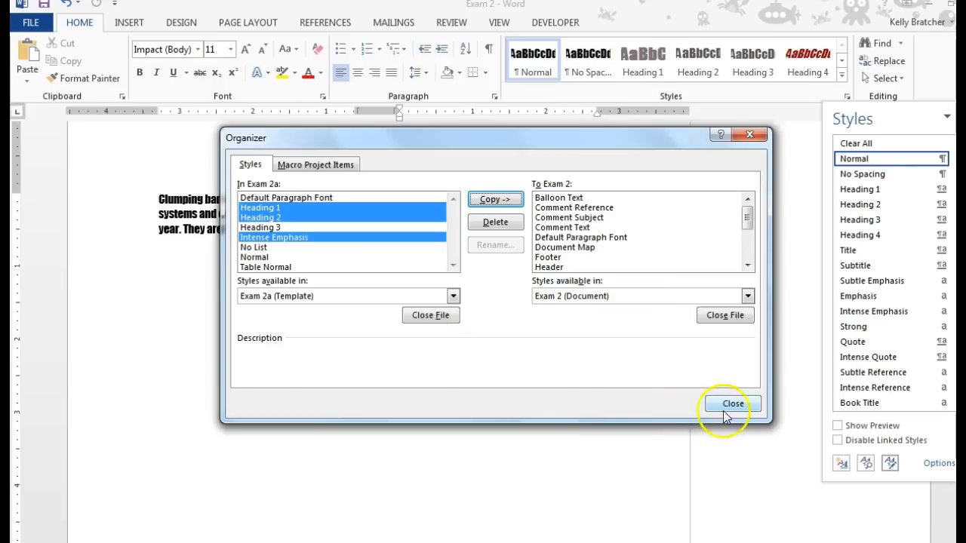
Close the organizer and scroll through the Exam 2 document.
left_click(731, 404)
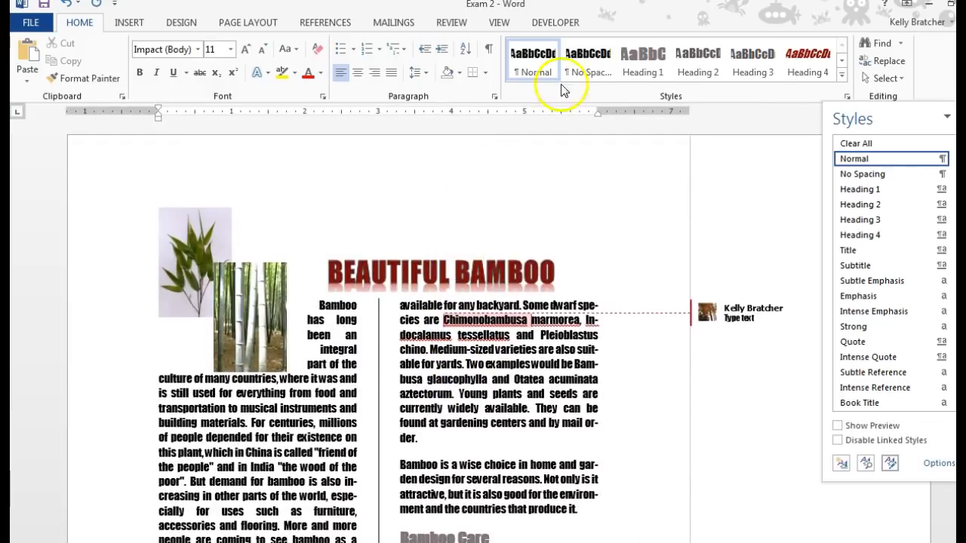
scroll("down", 3)
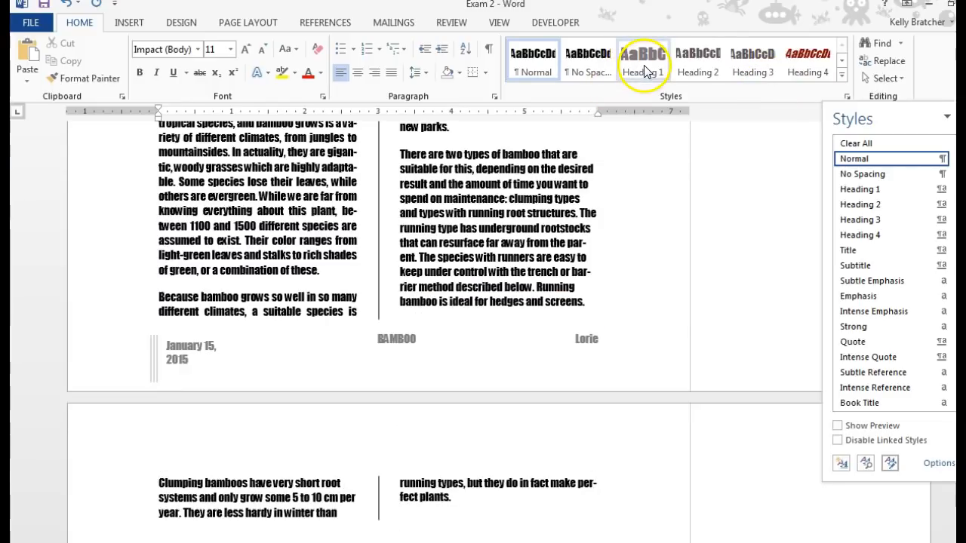